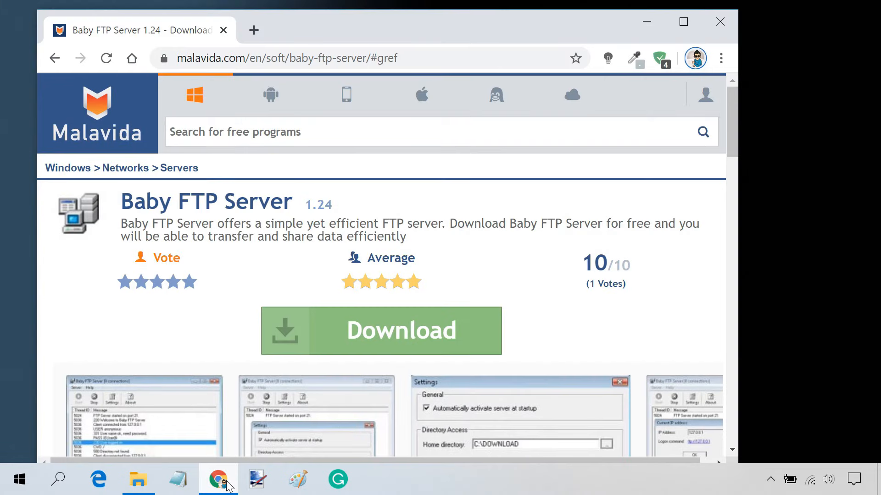
{"action": "mouse_move", "coordinate": [400, 347]}
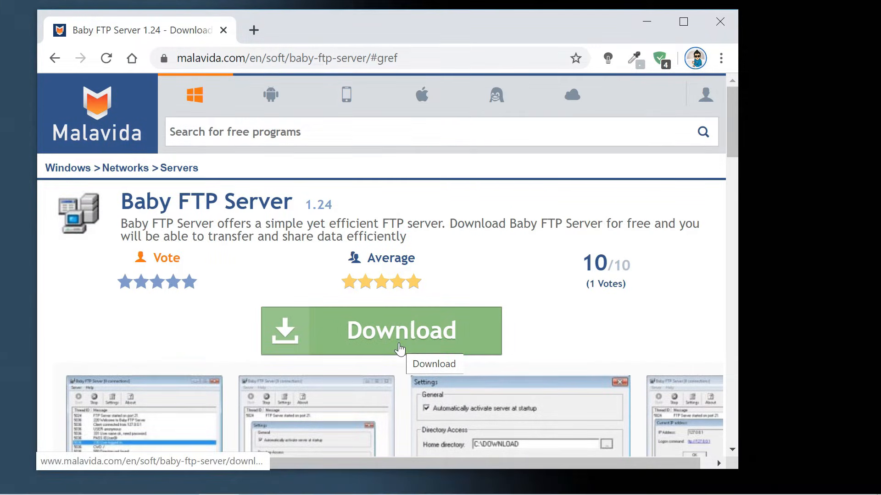
- Download babyftp.zip from Malavida into the Downloads folder on drive D
{"action": "left_click", "coordinate": [380, 331]}
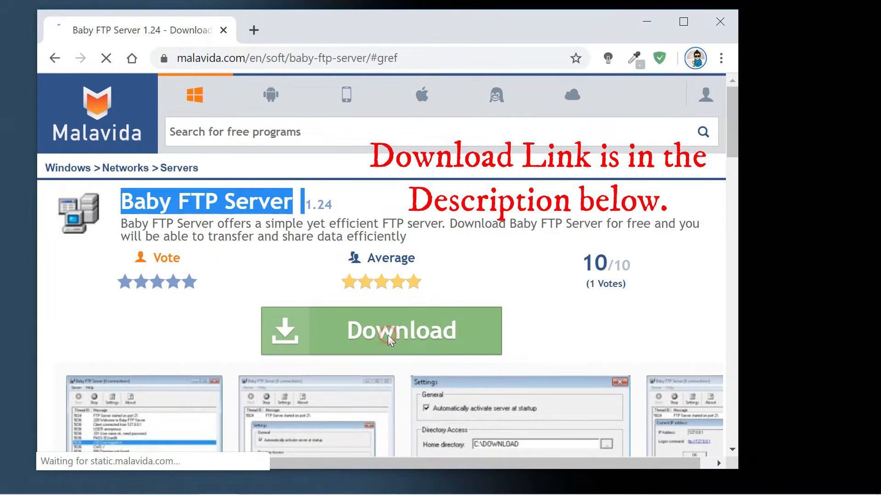
{"action": "left_click", "coordinate": [381, 331]}
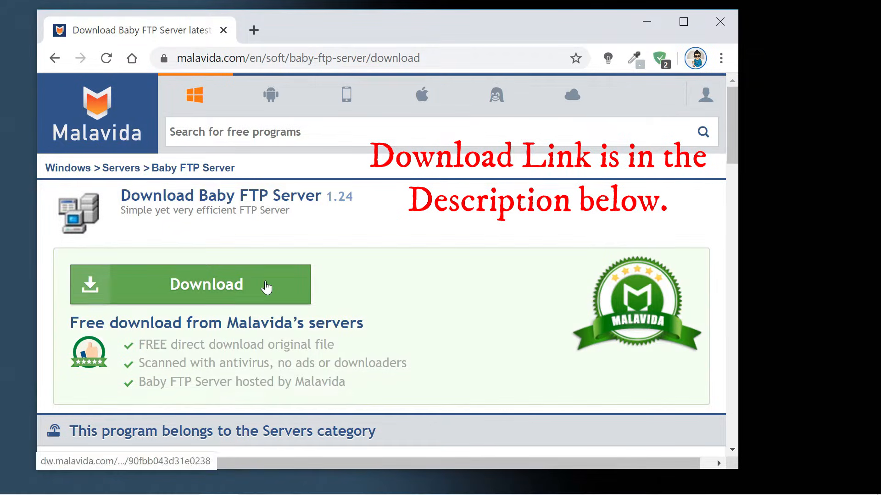
{"action": "left_click", "coordinate": [190, 285]}
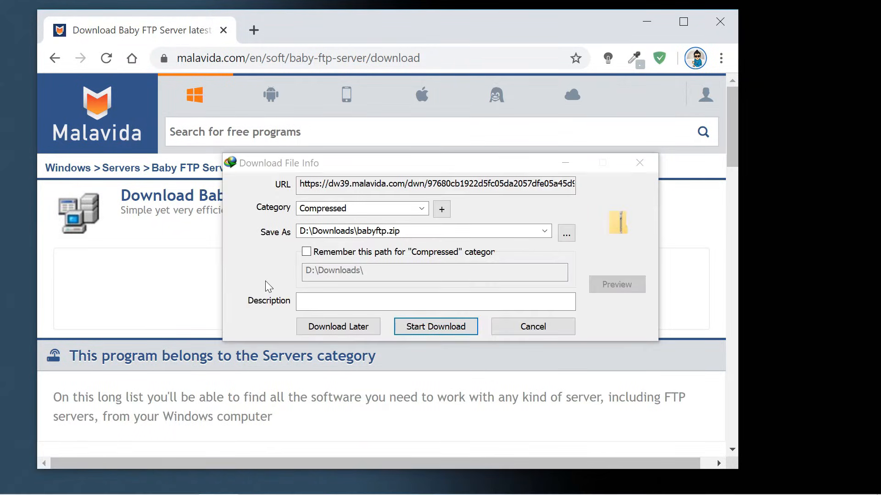
{"action": "left_click", "coordinate": [435, 326]}
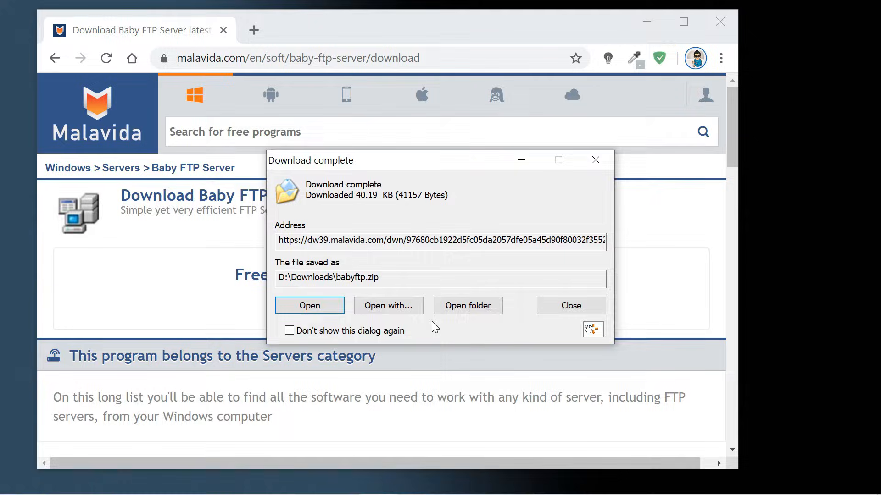
{"action": "left_click", "coordinate": [467, 306]}
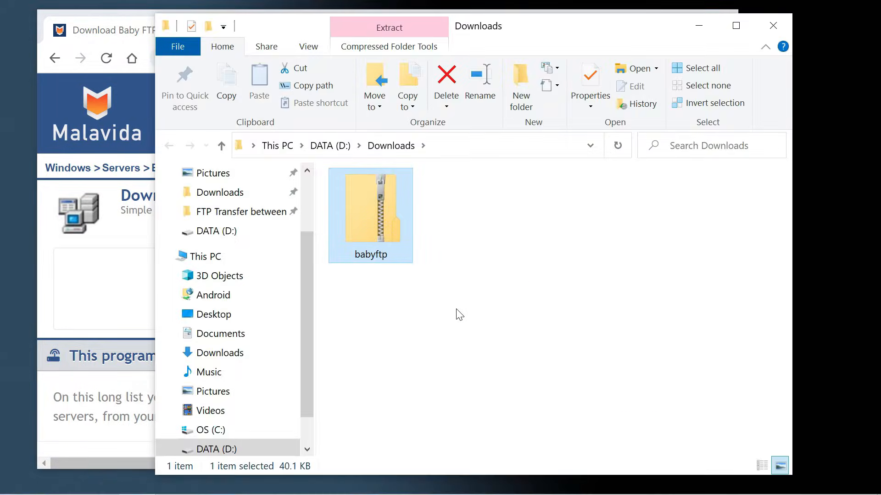
{"action": "left_click", "coordinate": [698, 26]}
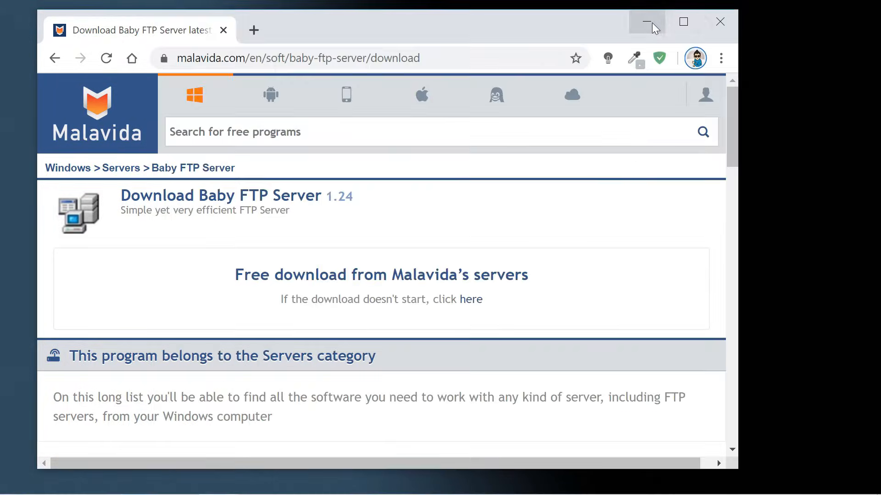
- Open the extracted babyftp folder in Downloads and launch the babyftp application
{"action": "left_click", "coordinate": [646, 21]}
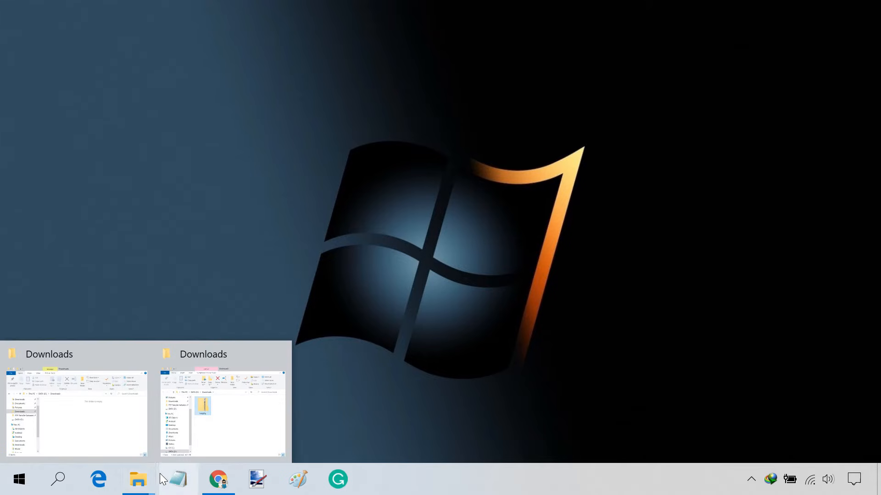
{"action": "left_click", "coordinate": [223, 410]}
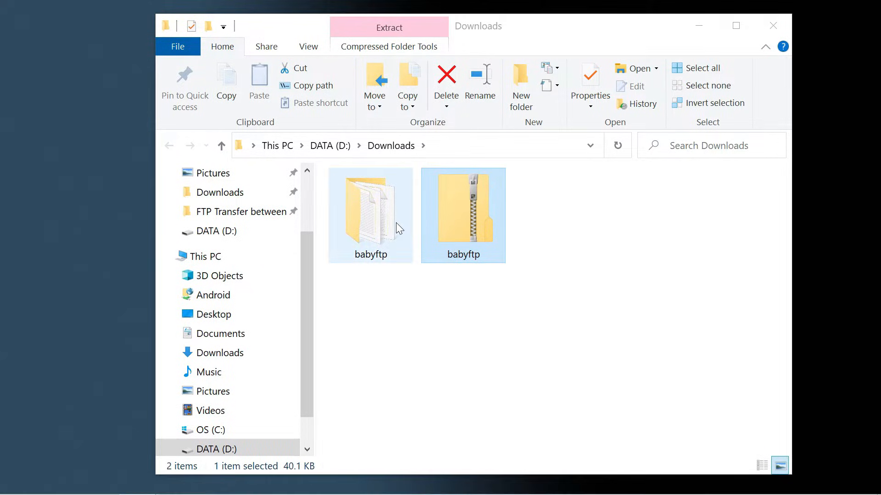
{"action": "double_click", "coordinate": [370, 208]}
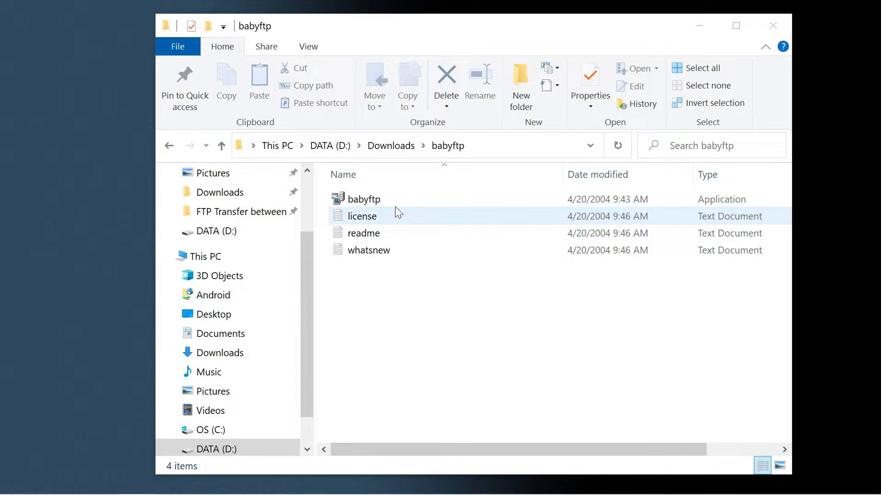
{"action": "double_click", "coordinate": [362, 199]}
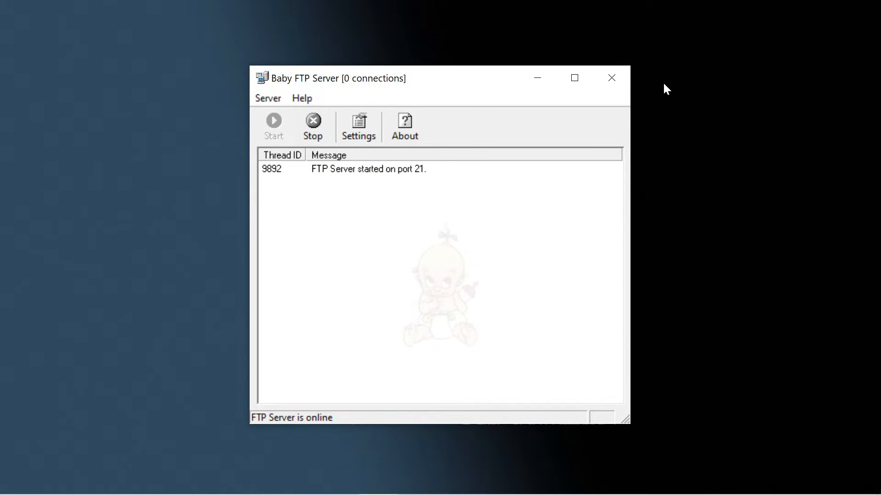
{"action": "mouse_move", "coordinate": [352, 191]}
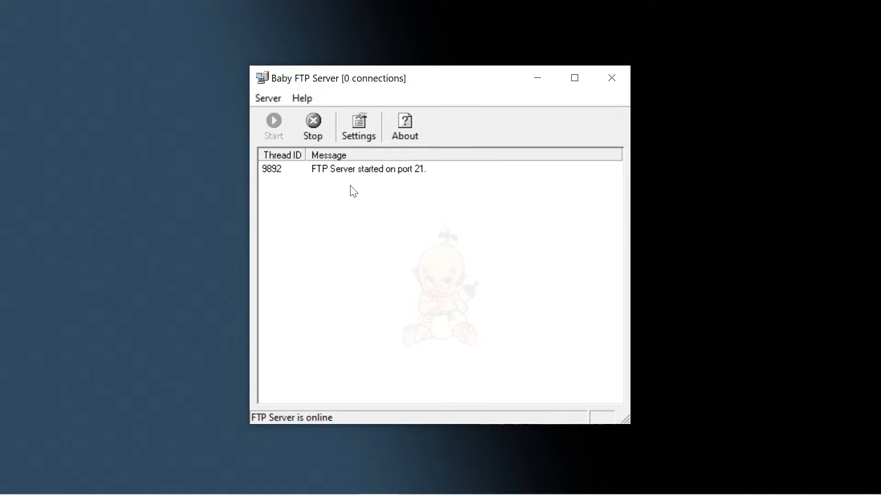
{"action": "mouse_move", "coordinate": [392, 185]}
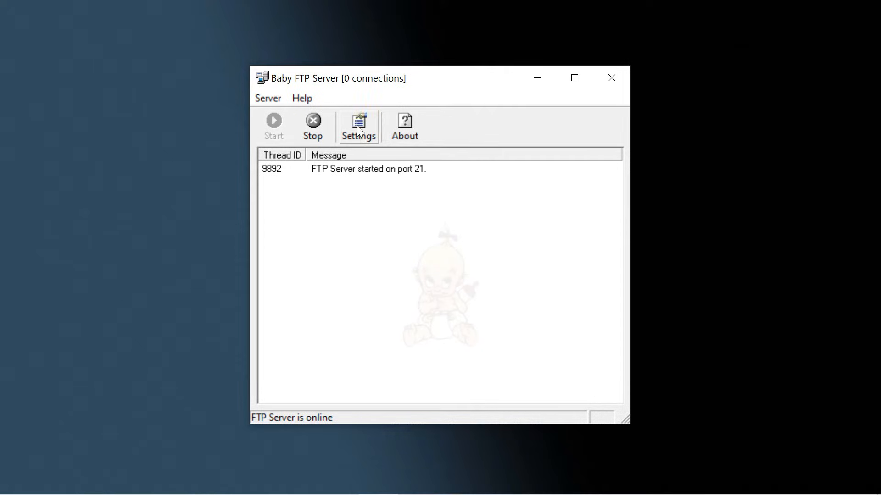
- Set the server's home directory to the Downloads folder
{"action": "left_click", "coordinate": [358, 126]}
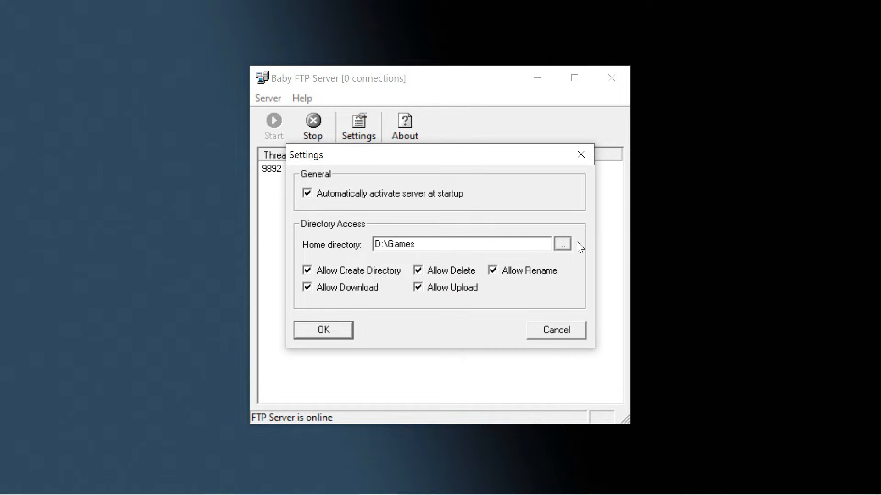
{"action": "left_click", "coordinate": [562, 244]}
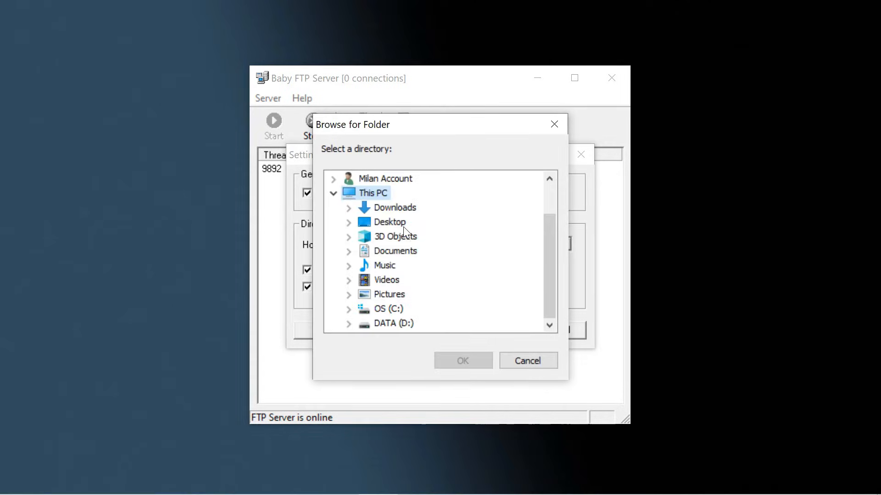
{"action": "left_click", "coordinate": [392, 207]}
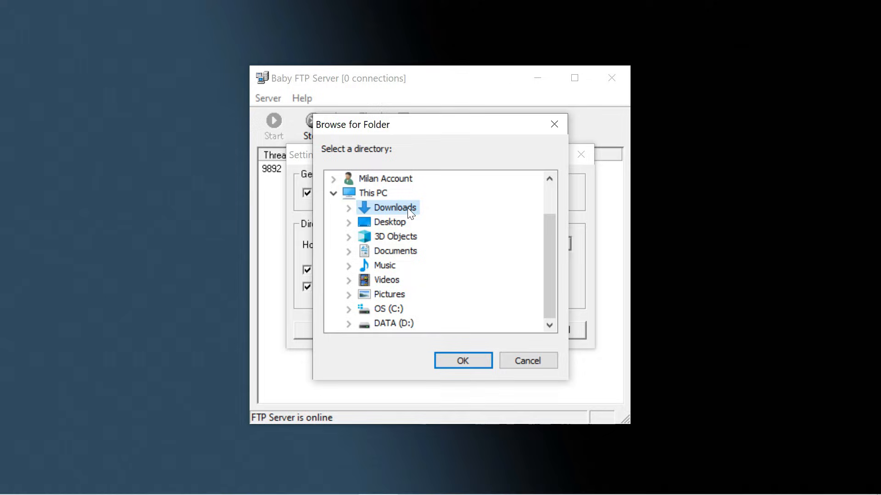
{"action": "left_click", "coordinate": [462, 361]}
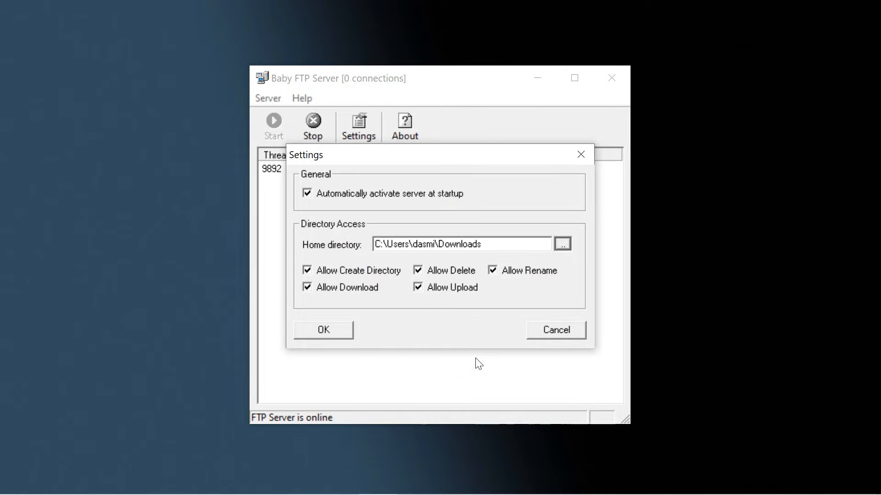
{"action": "mouse_move", "coordinate": [512, 280]}
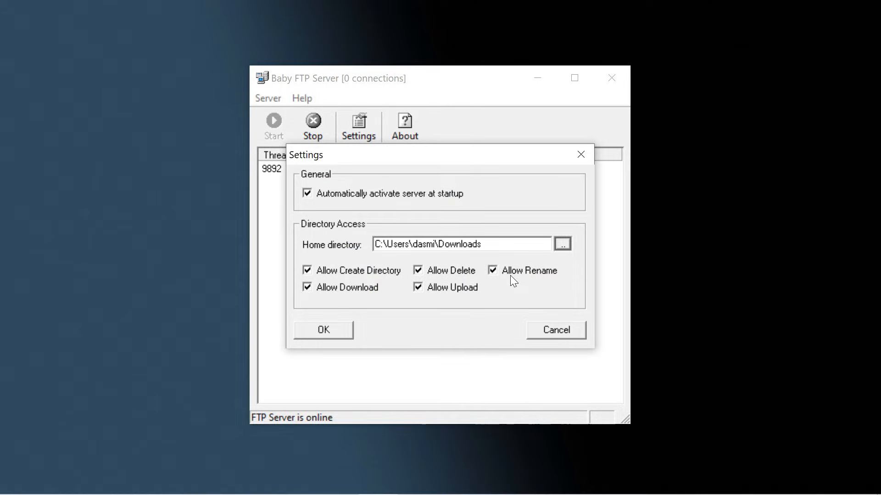
- Keep delete permission enabled and save the server settings
{"action": "left_click", "coordinate": [418, 270]}
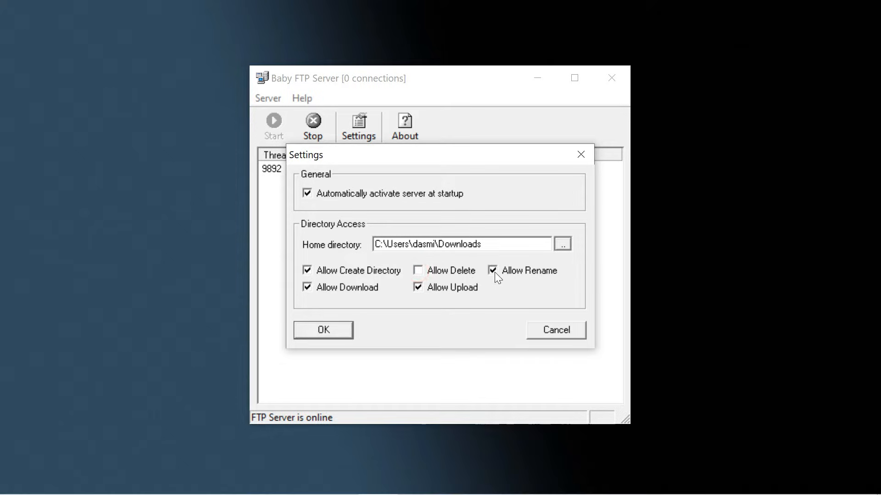
{"action": "left_click", "coordinate": [418, 270]}
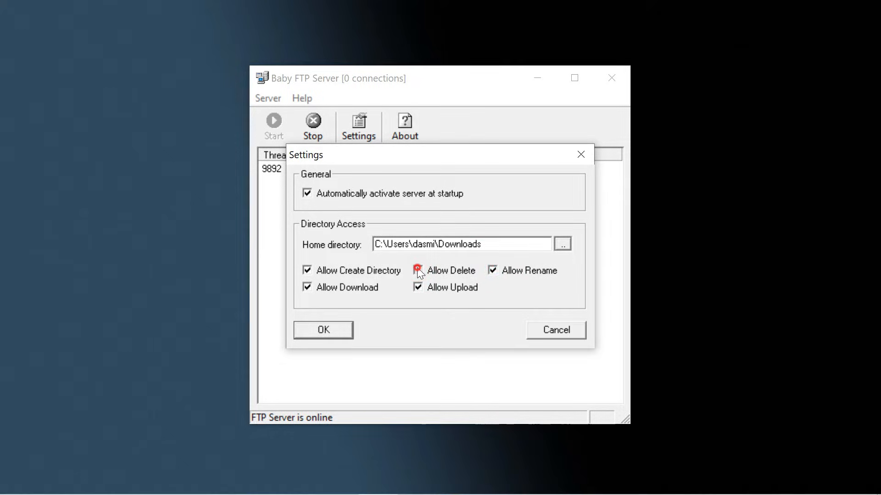
{"action": "left_click", "coordinate": [418, 271]}
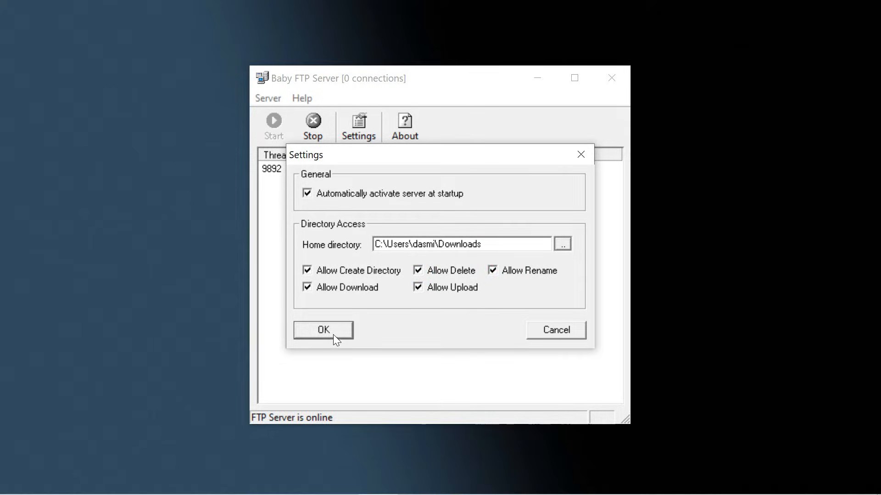
{"action": "left_click", "coordinate": [323, 330]}
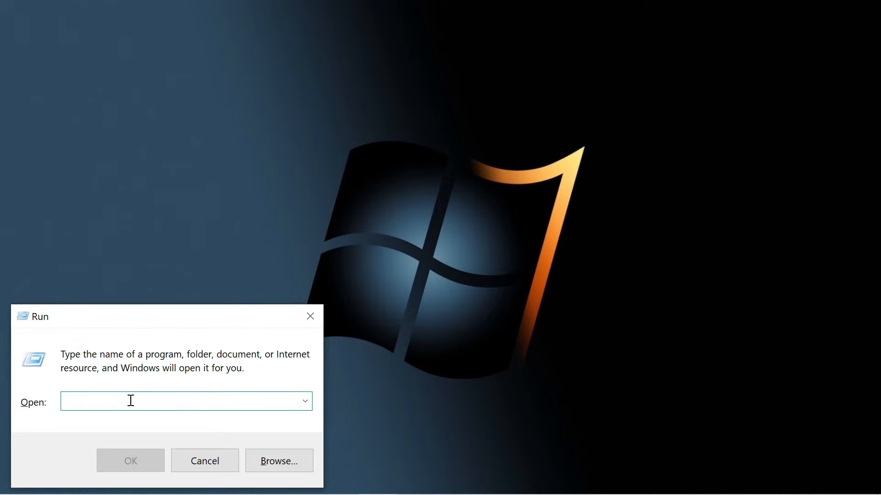
- Run cmd and ipconfig to read the Wi-Fi IPv4 address 192.168.0.102
{"action": "type", "text": "cmd"}
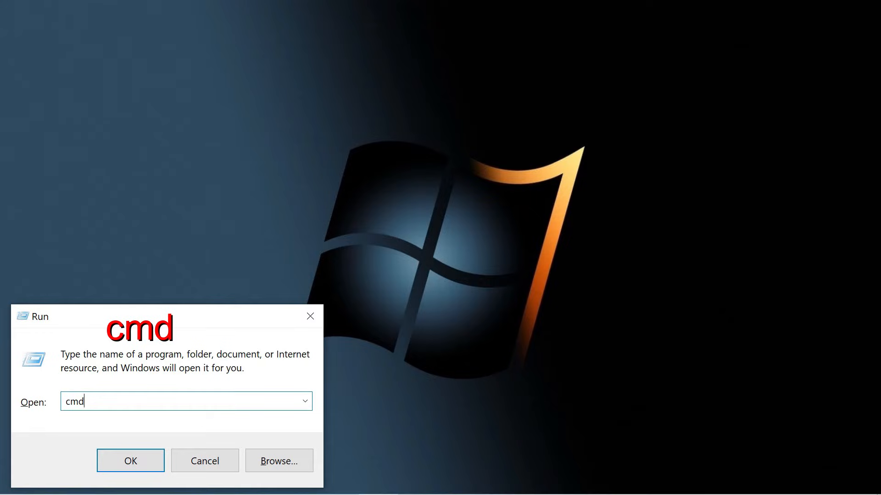
{"action": "left_click", "coordinate": [130, 461]}
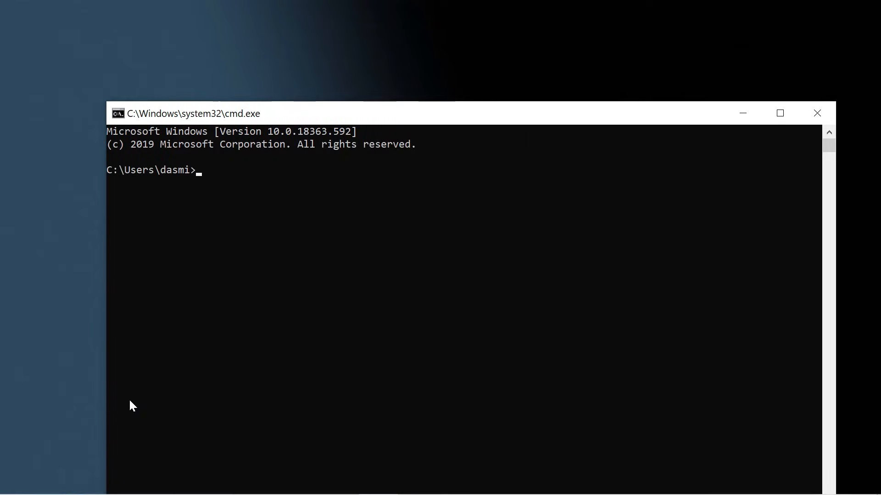
{"action": "mouse_move", "coordinate": [205, 187]}
{"action": "type", "text": "ipconf"}
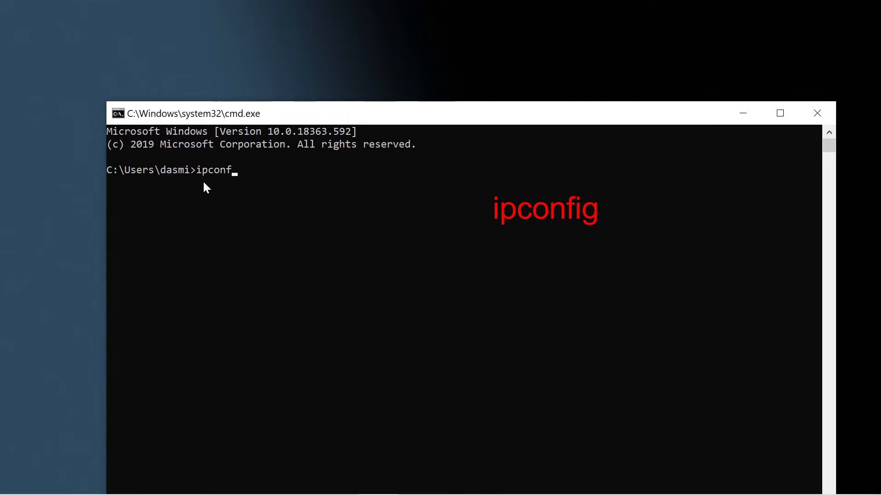
{"action": "type", "text": "ig"}
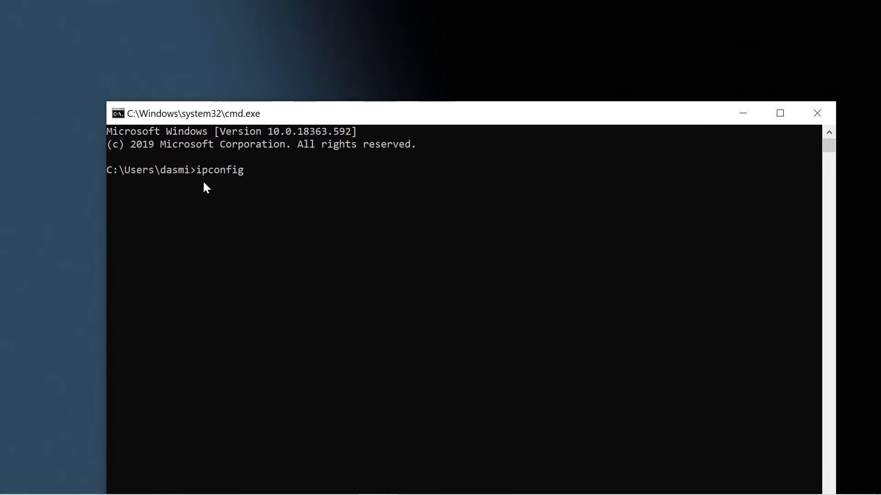
{"action": "key", "text": "Return"}
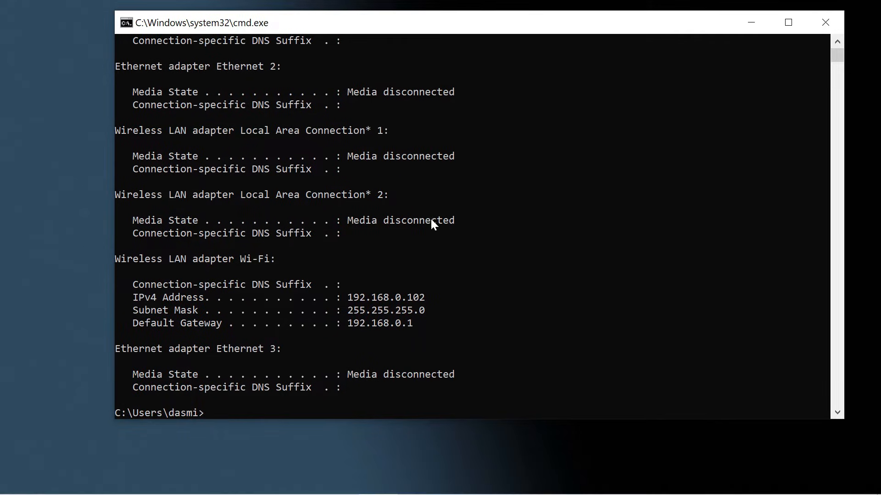
{"action": "mouse_move", "coordinate": [427, 309]}
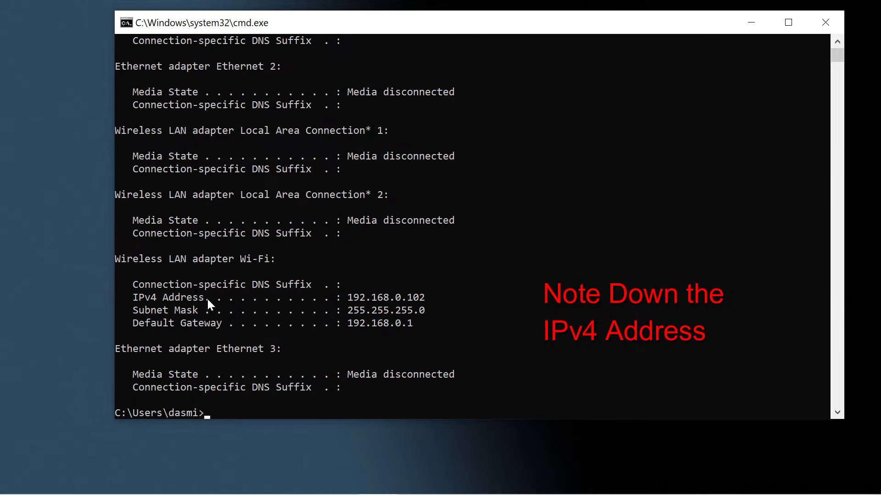
{"action": "mouse_move", "coordinate": [433, 310]}
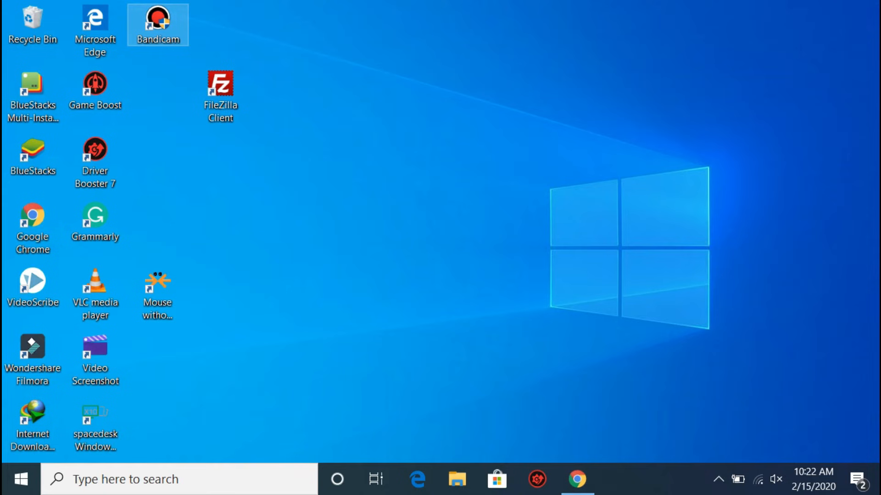
- Close Chrome and launch FileZilla Client from its desktop shortcut
{"action": "double_click", "coordinate": [220, 83]}
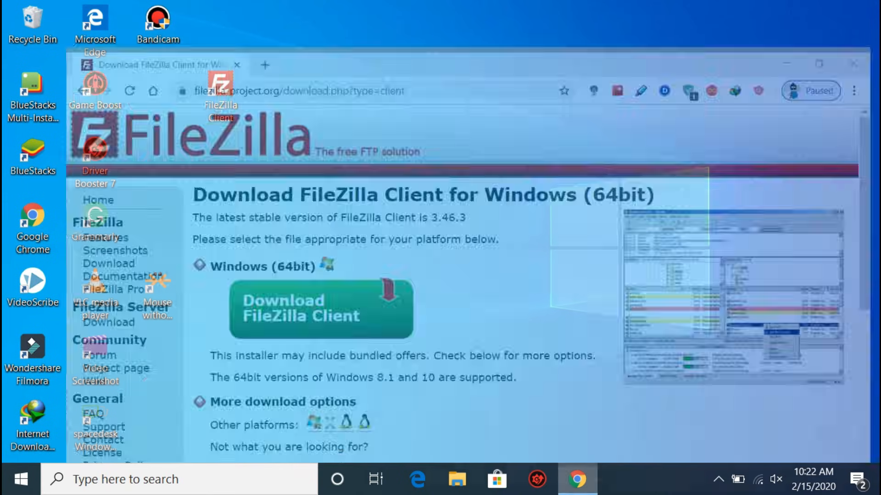
{"action": "left_click", "coordinate": [828, 11]}
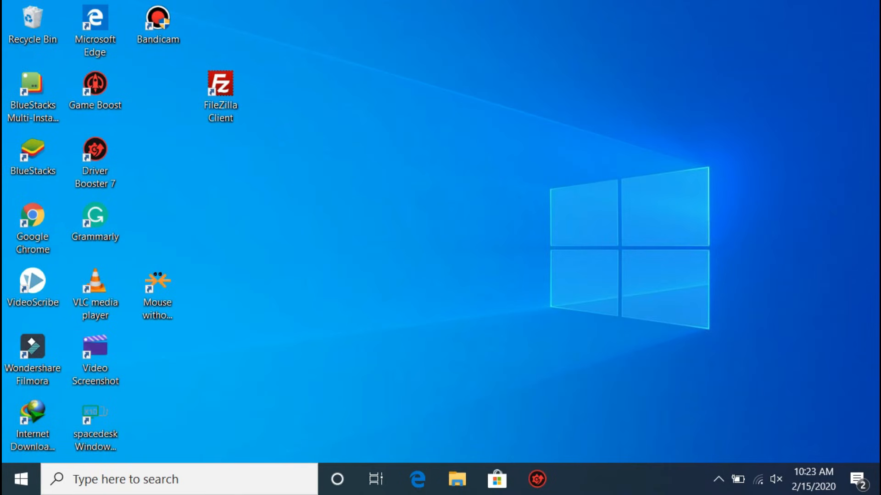
{"action": "left_click", "coordinate": [220, 95]}
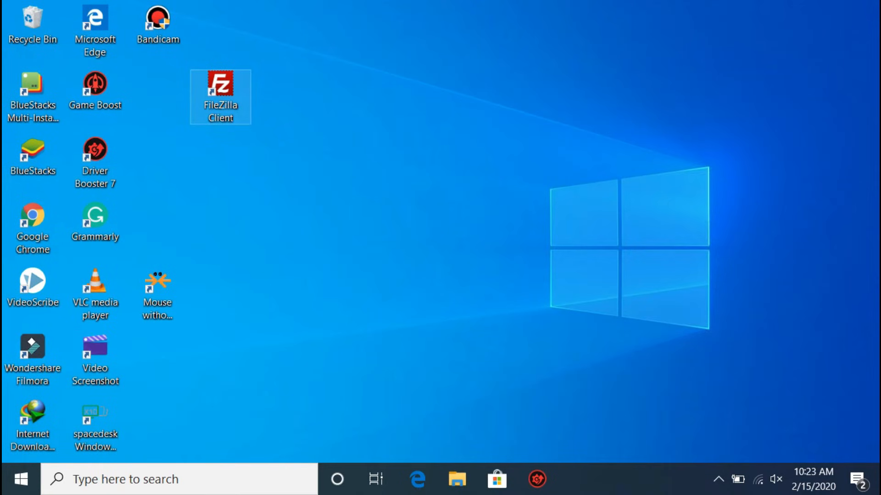
{"action": "double_click", "coordinate": [220, 91]}
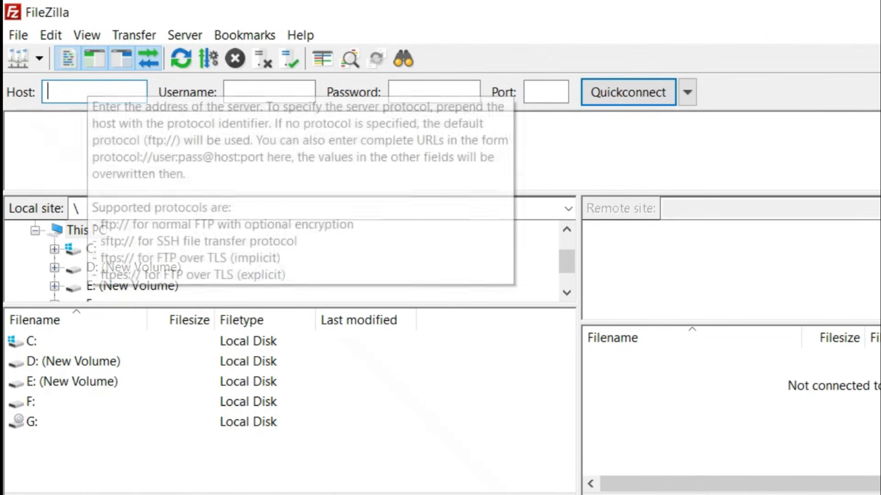
- Enter host 192.168.0.102, username anonymous and port 21 in Quickconnect
{"action": "type", "text": "192.168."}
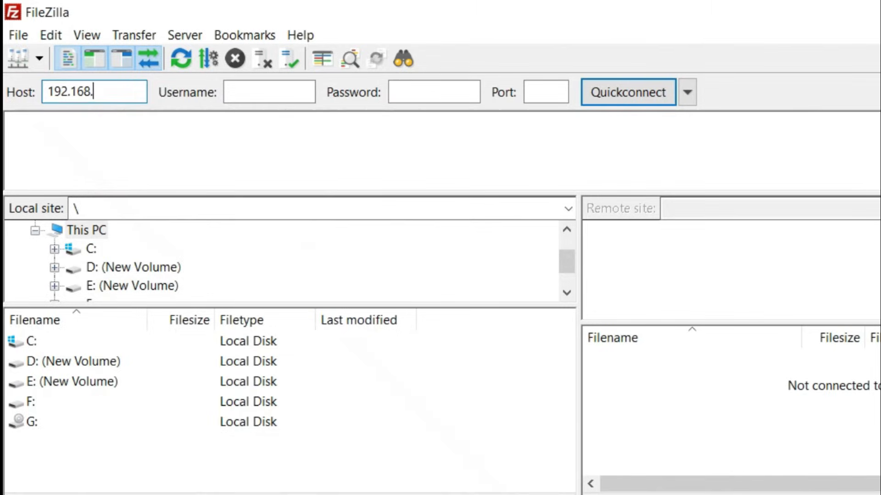
{"action": "type", "text": "0.102"}
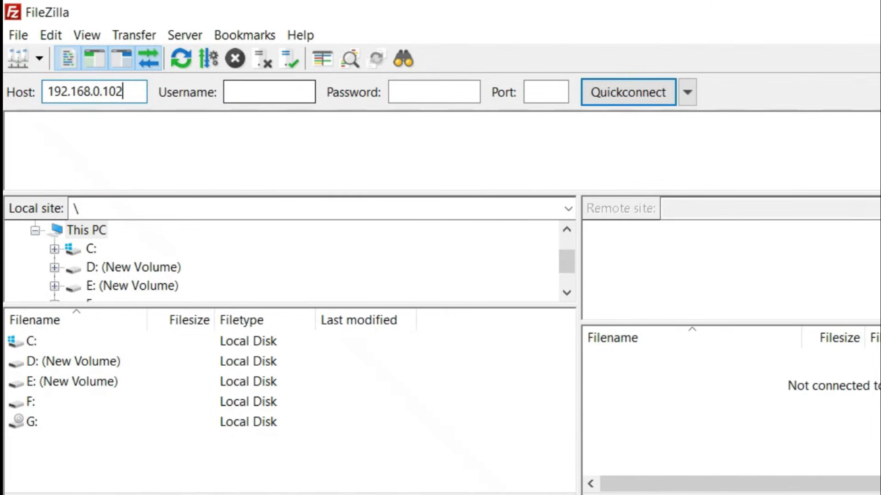
{"action": "type", "text": "an"}
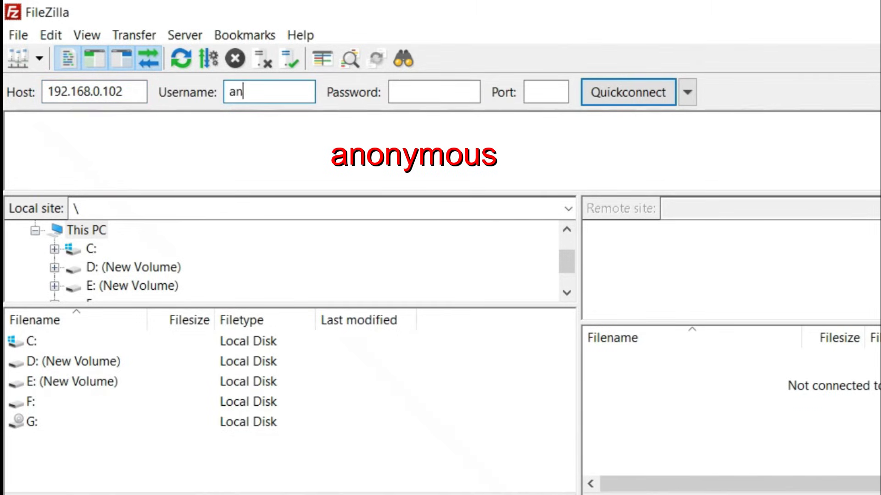
{"action": "type", "text": "onymous"}
{"action": "left_click", "coordinate": [547, 92]}
{"action": "type", "text": "21"}
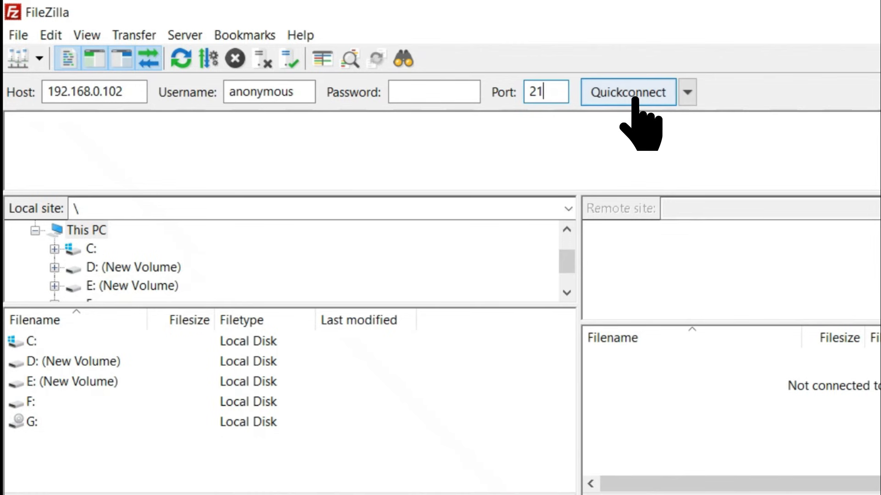
- Quickconnect to 192.168.0.102, always allowing insecure plain FTP for this server
{"action": "left_click", "coordinate": [627, 92]}
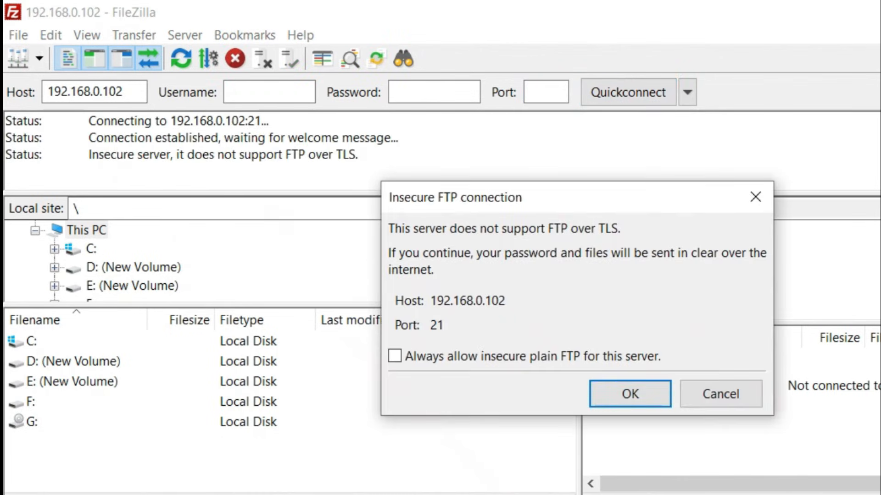
{"action": "left_click", "coordinate": [394, 356]}
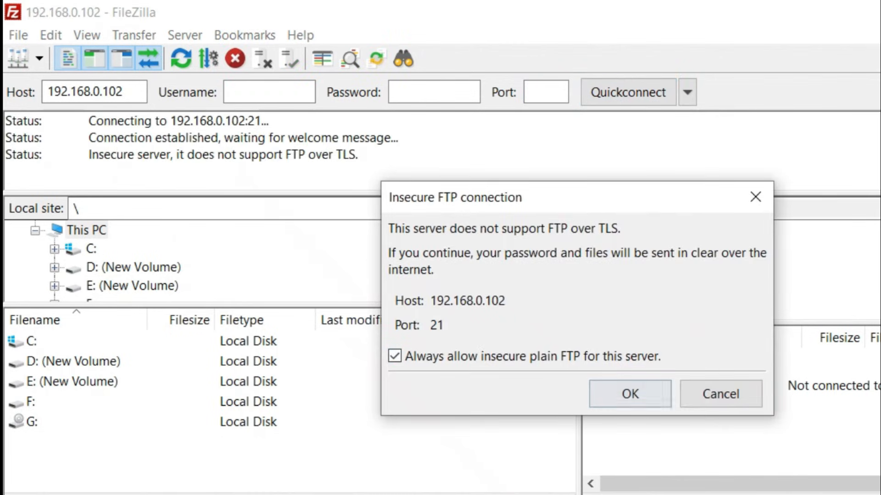
{"action": "left_click", "coordinate": [628, 393]}
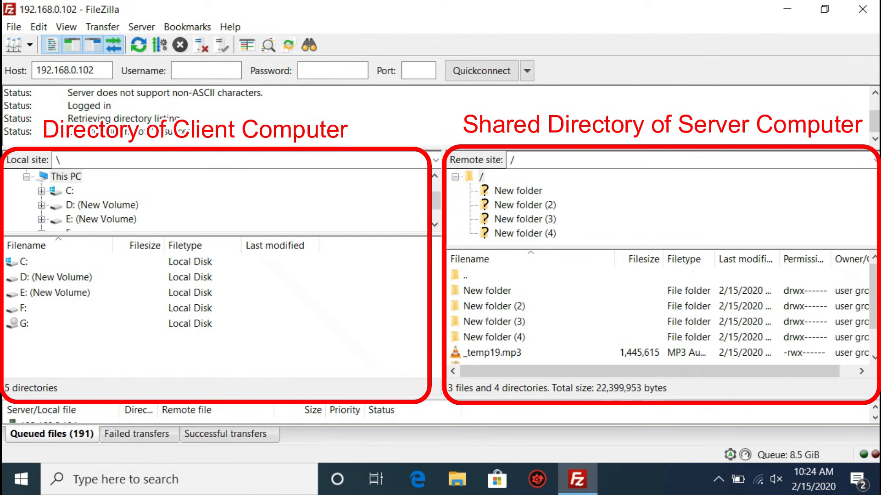
- Locate the local Test folder and upload it to the server
{"action": "double_click", "coordinate": [18, 261]}
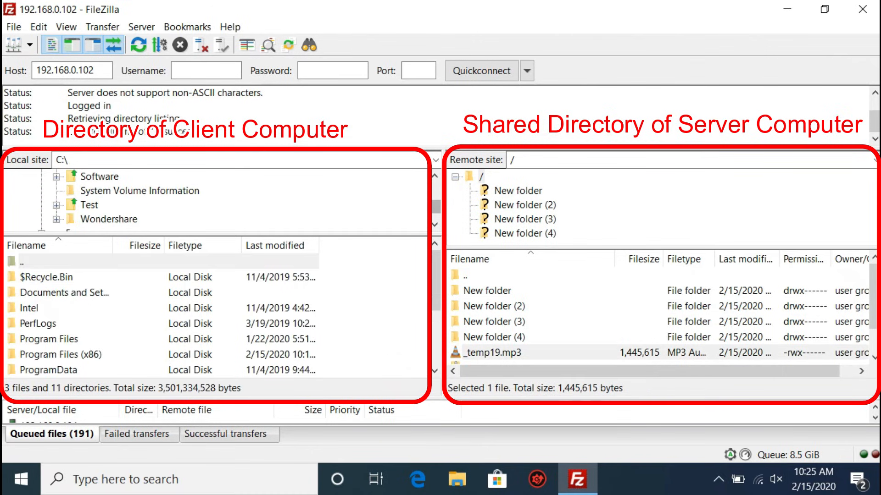
{"action": "left_click", "coordinate": [88, 204]}
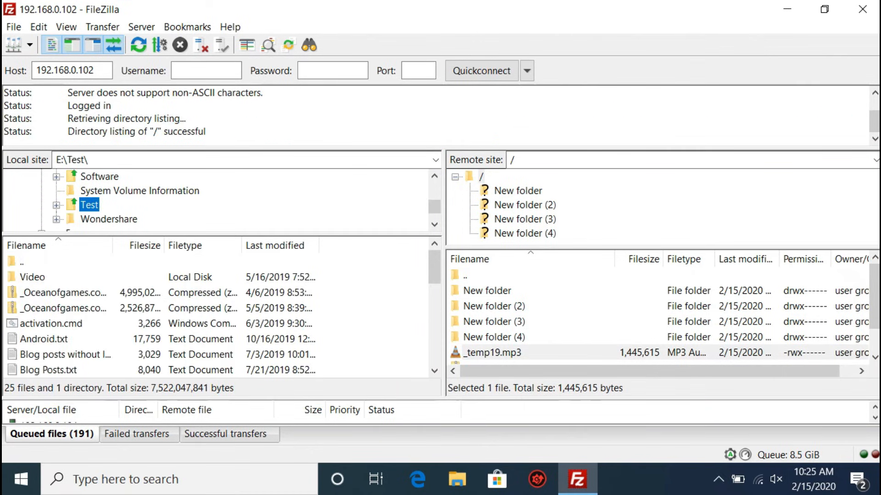
{"action": "right_click", "coordinate": [89, 204]}
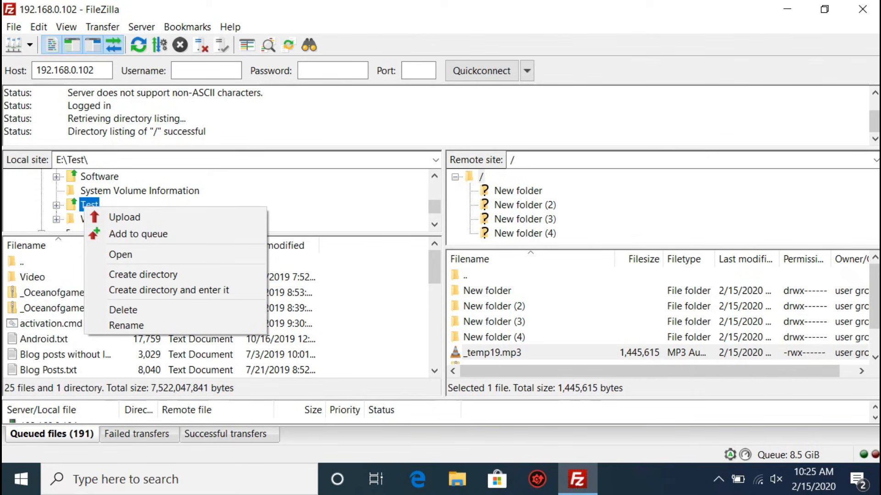
{"action": "mouse_move", "coordinate": [123, 217]}
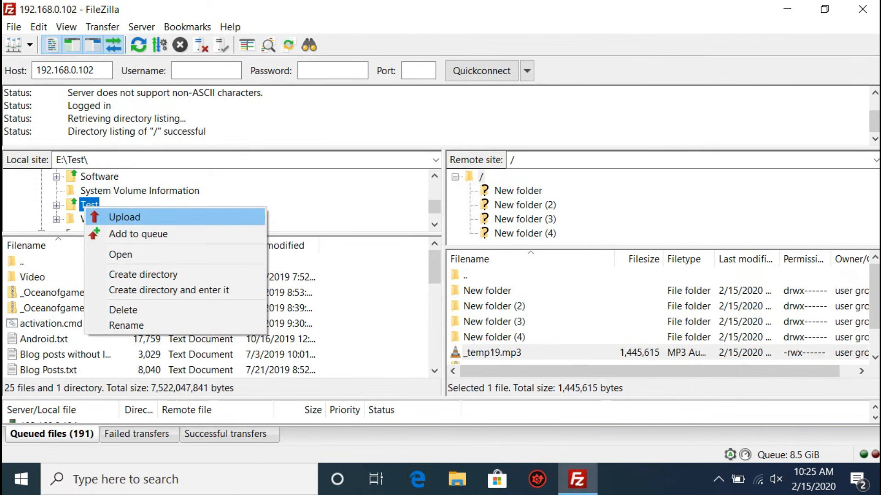
{"action": "left_click", "coordinate": [124, 216]}
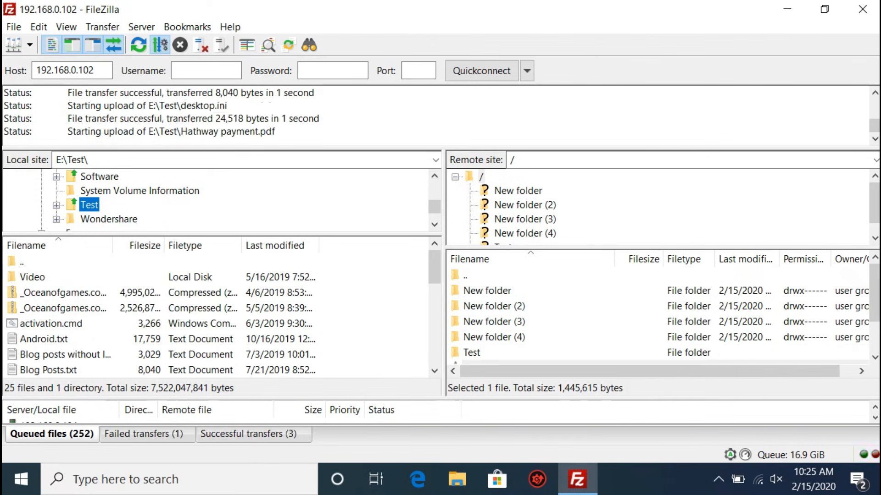